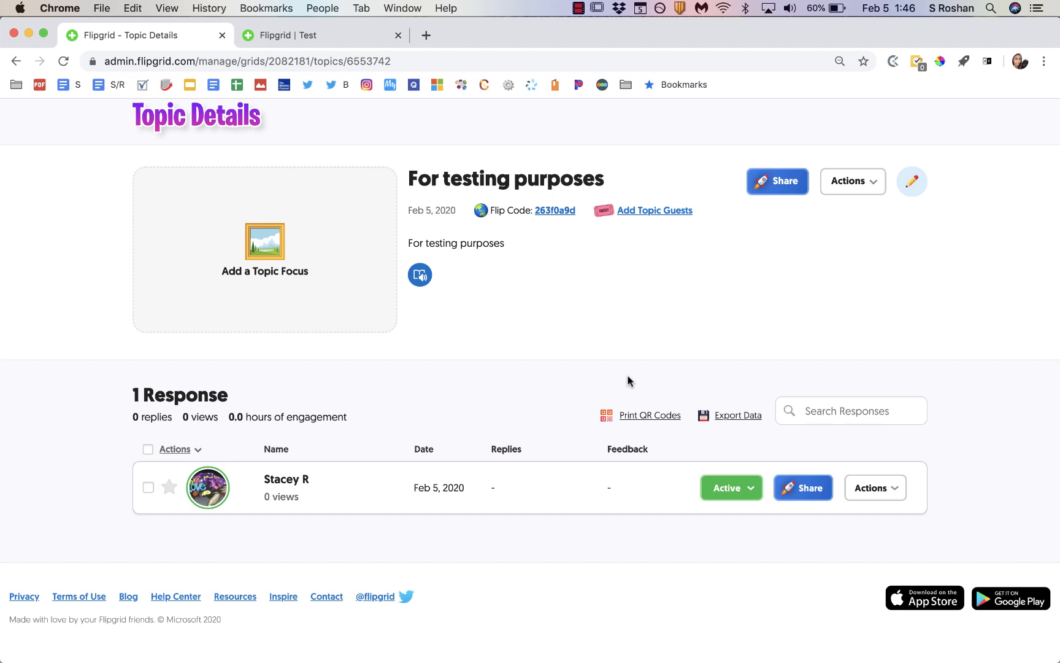
mouse_move(383, 415)
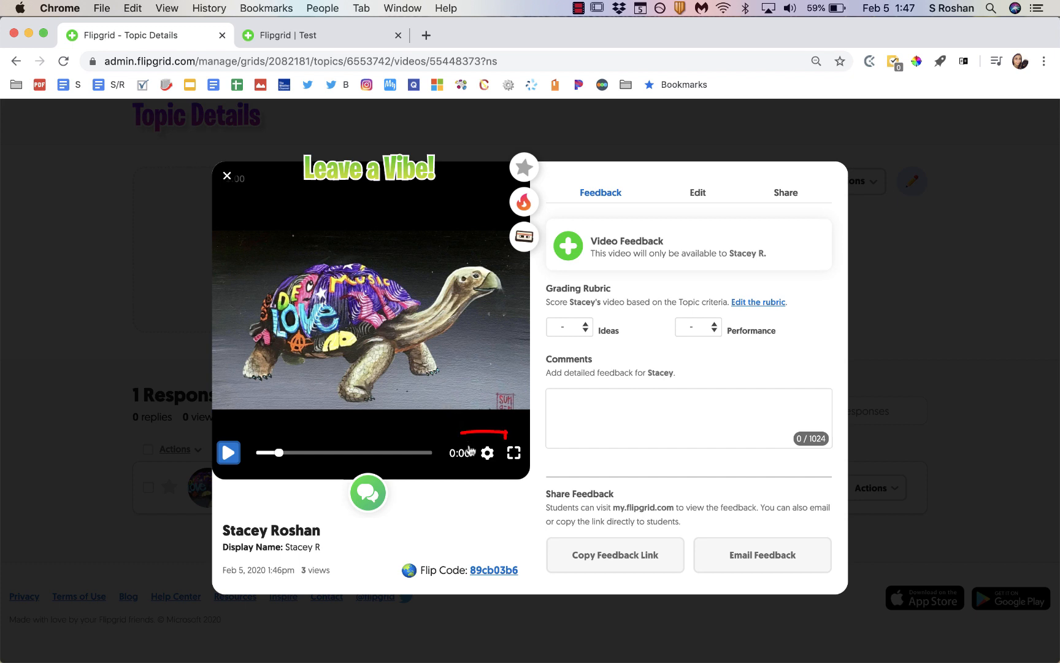
click(486, 453)
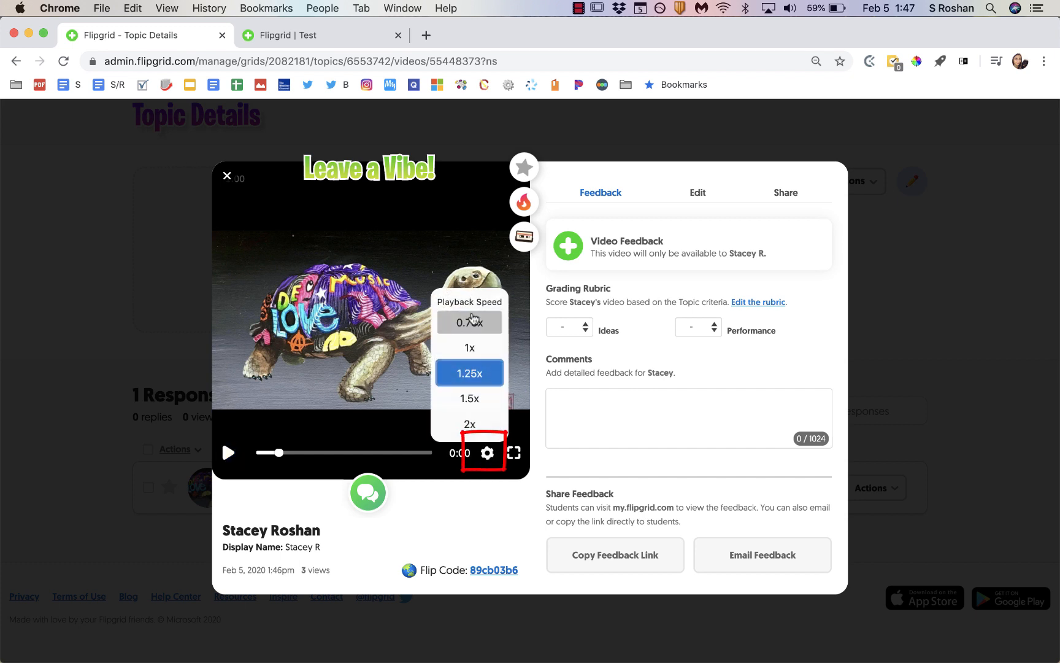
mouse_move(469, 373)
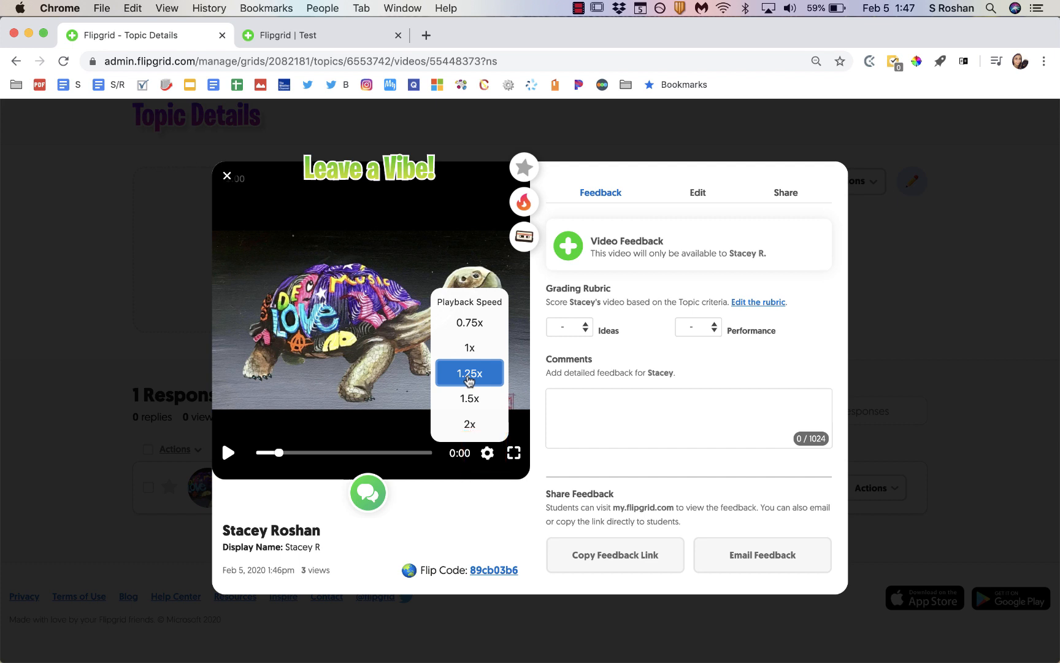
mouse_move(469, 398)
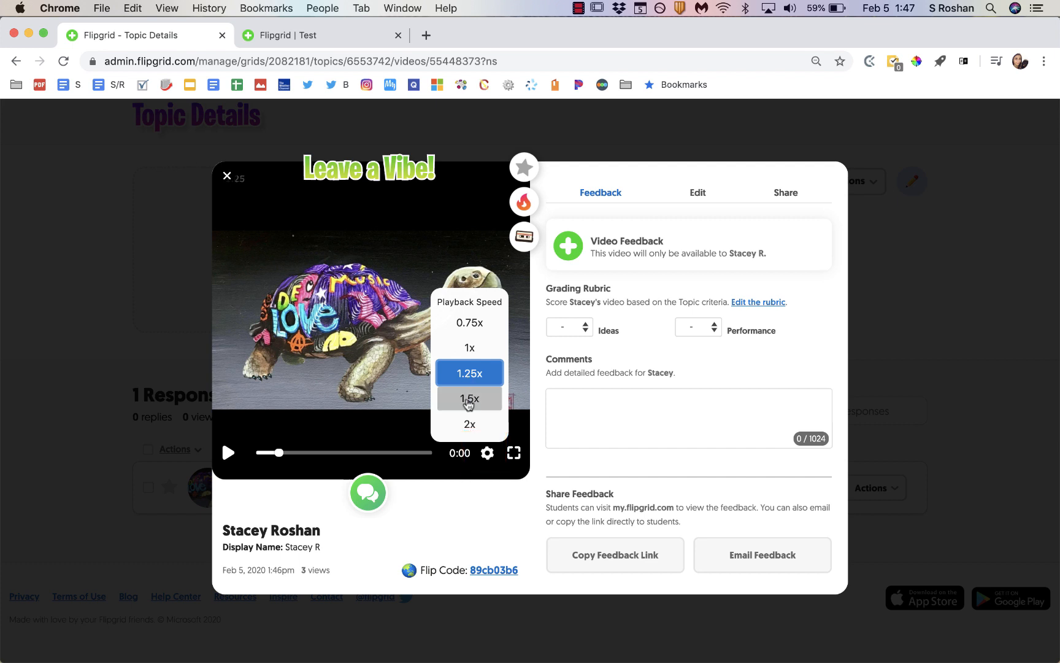
click(469, 399)
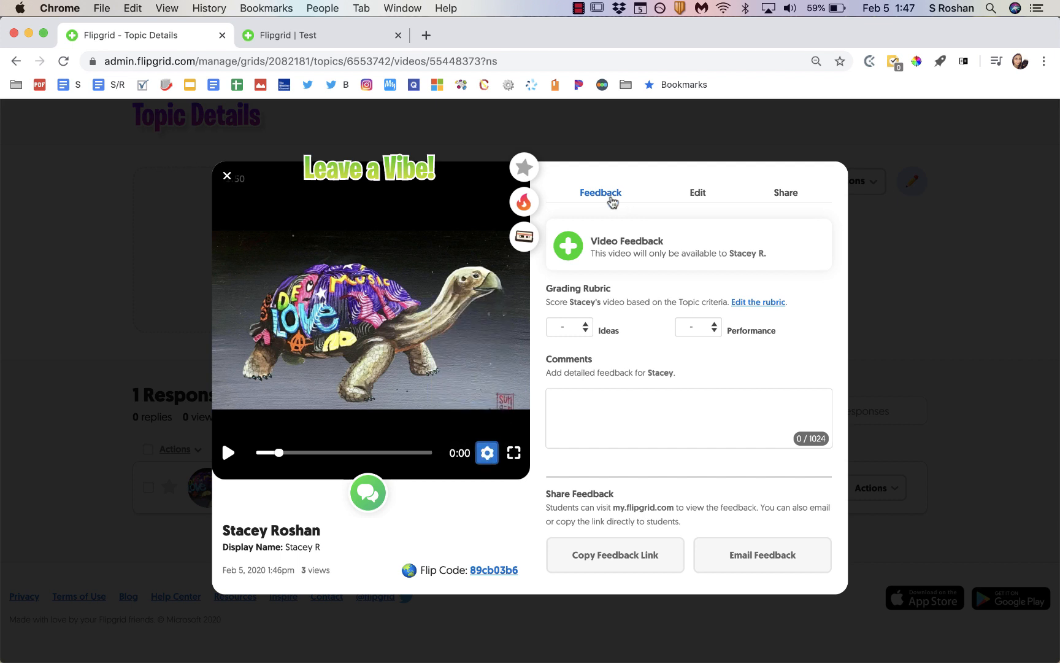
mouse_move(597, 293)
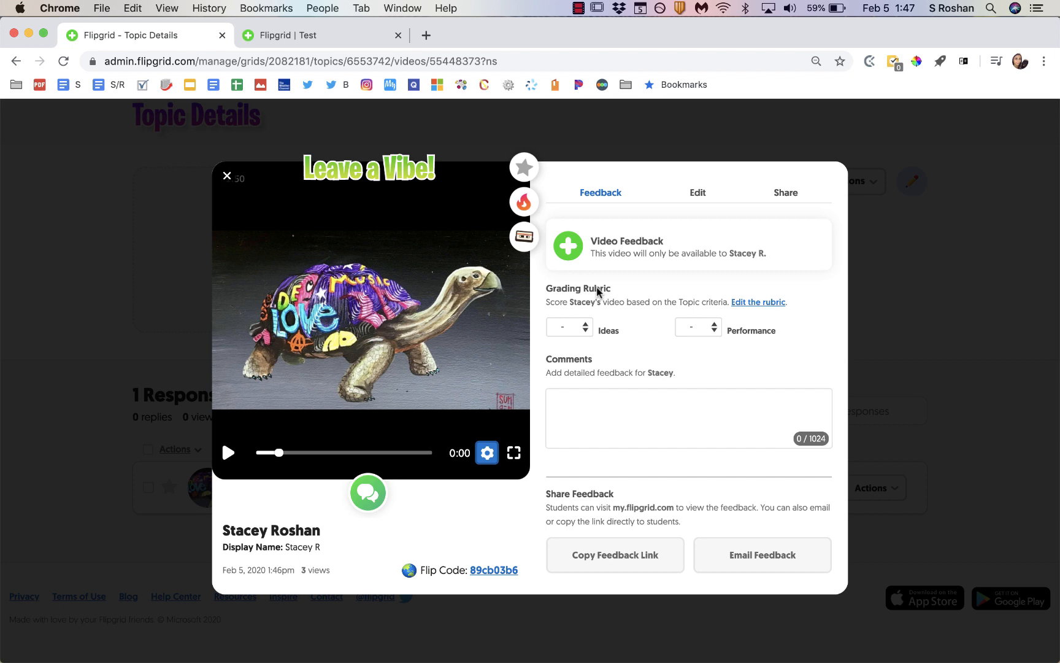
mouse_move(638, 261)
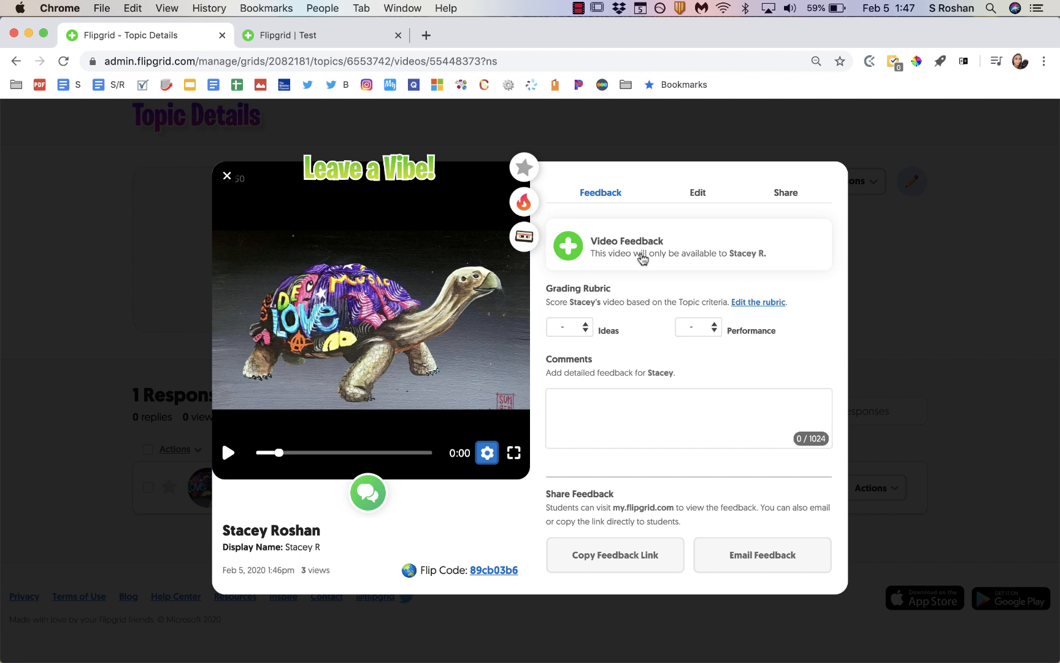
click(567, 327)
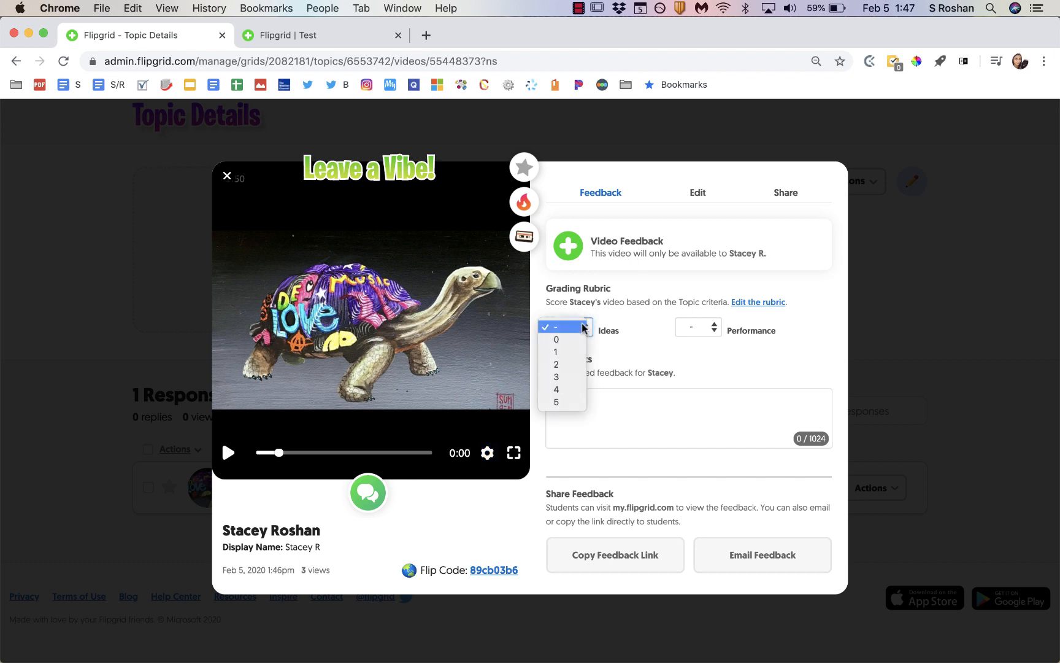
click(562, 326)
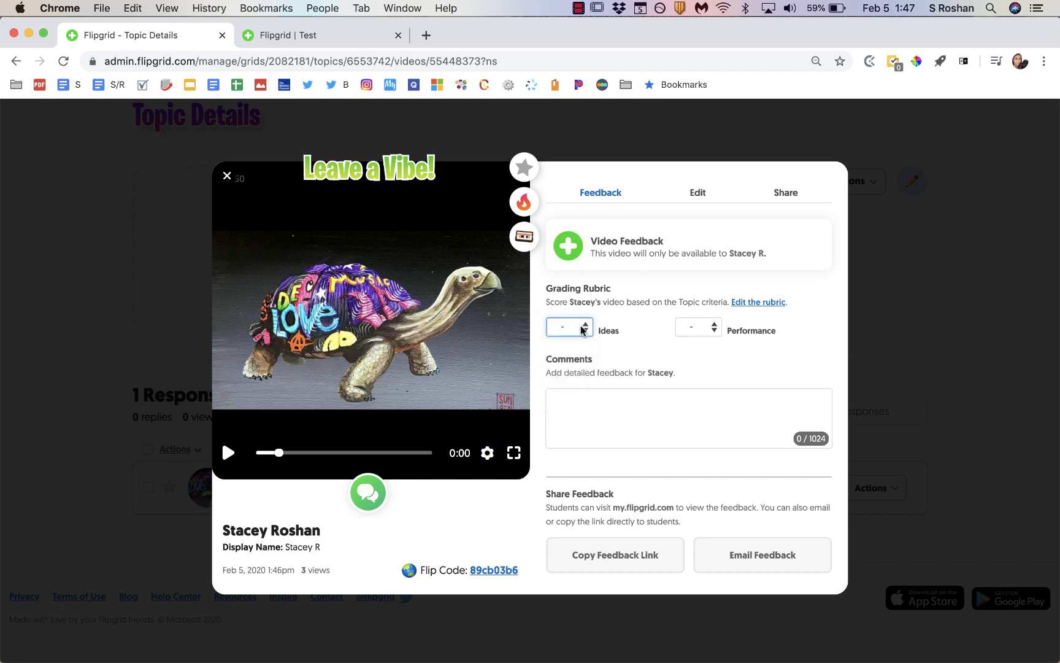
mouse_move(703, 338)
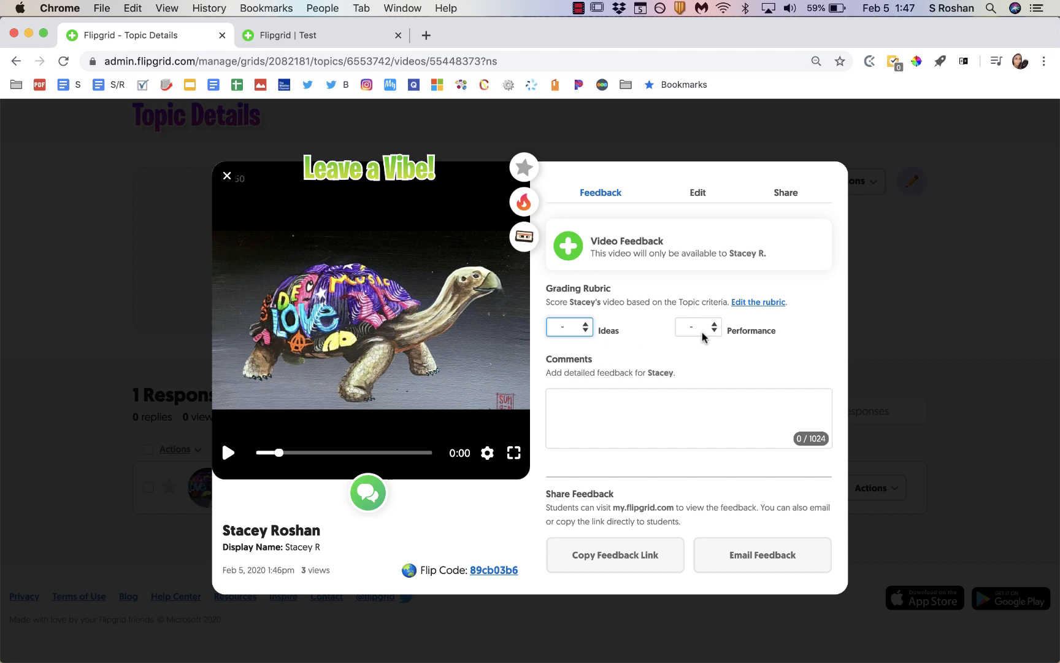
click(696, 327)
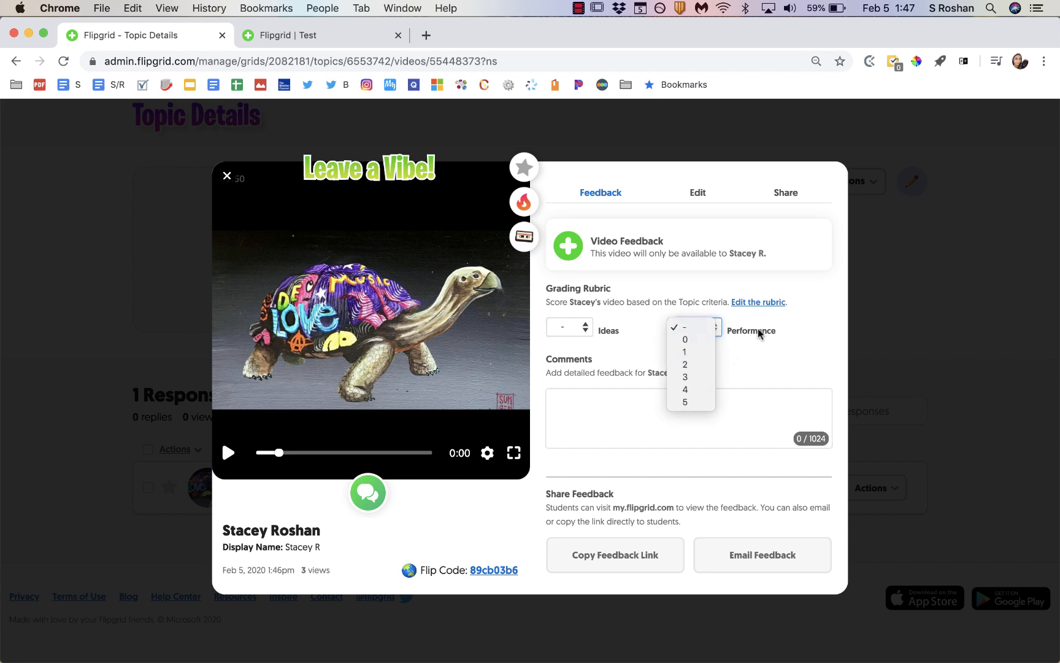
click(684, 326)
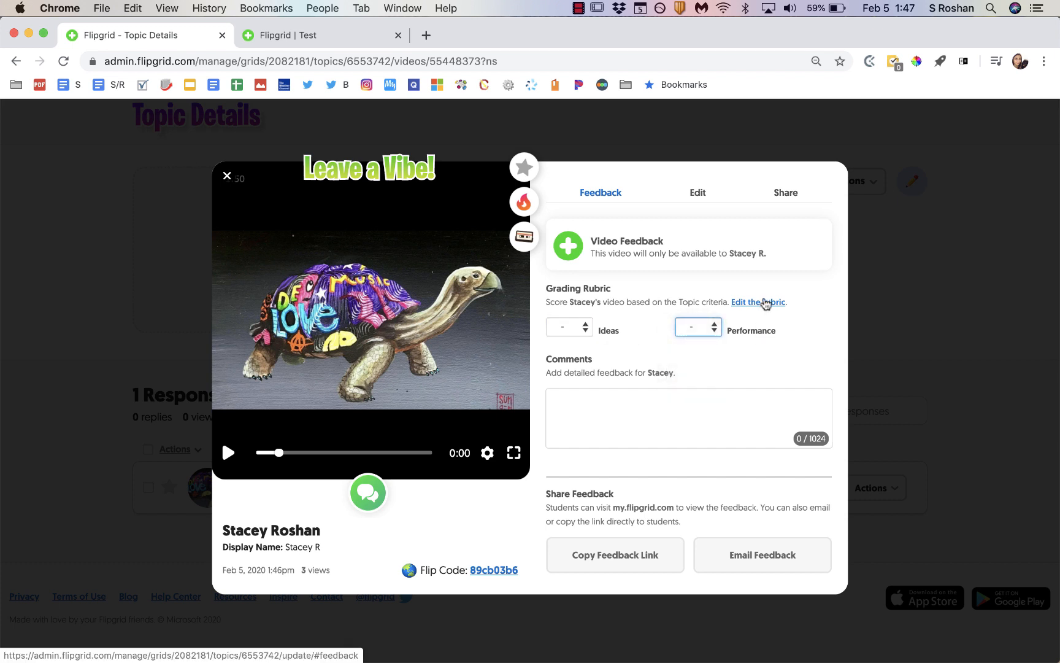
Step: Update the Accurate Solution rubric criterion to a 0–3 range and start a new criterion
click(758, 302)
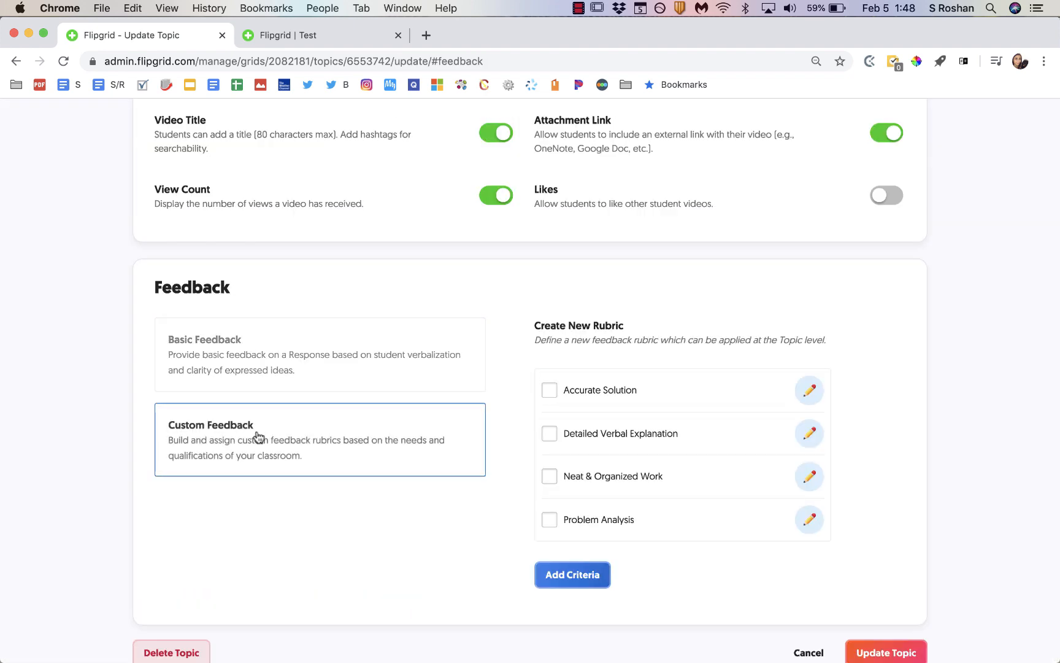
scroll(down, 3)
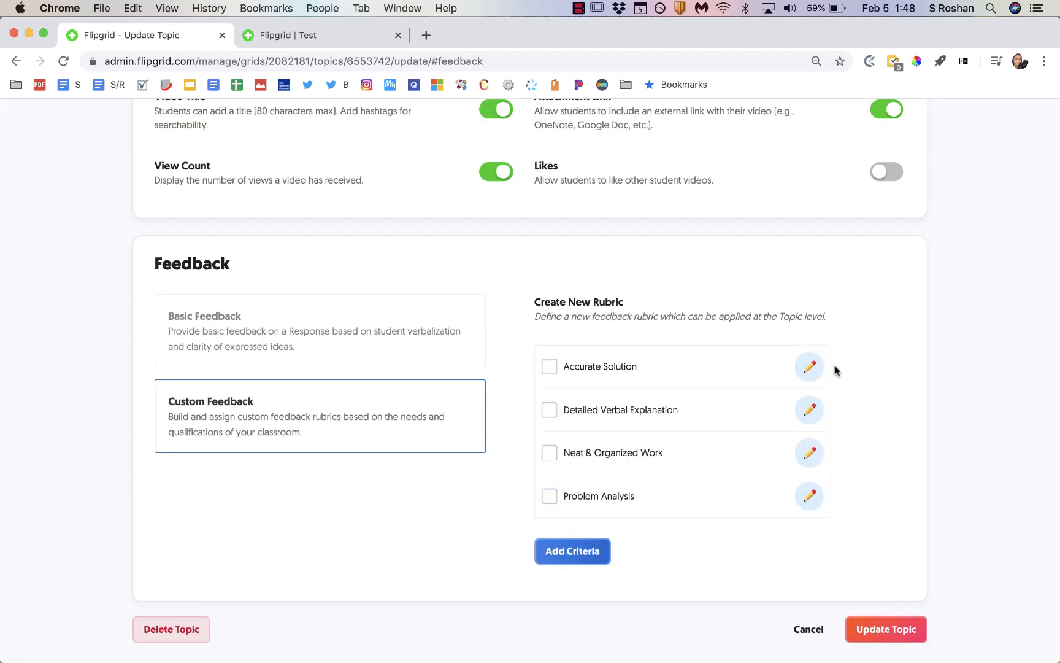
mouse_move(669, 389)
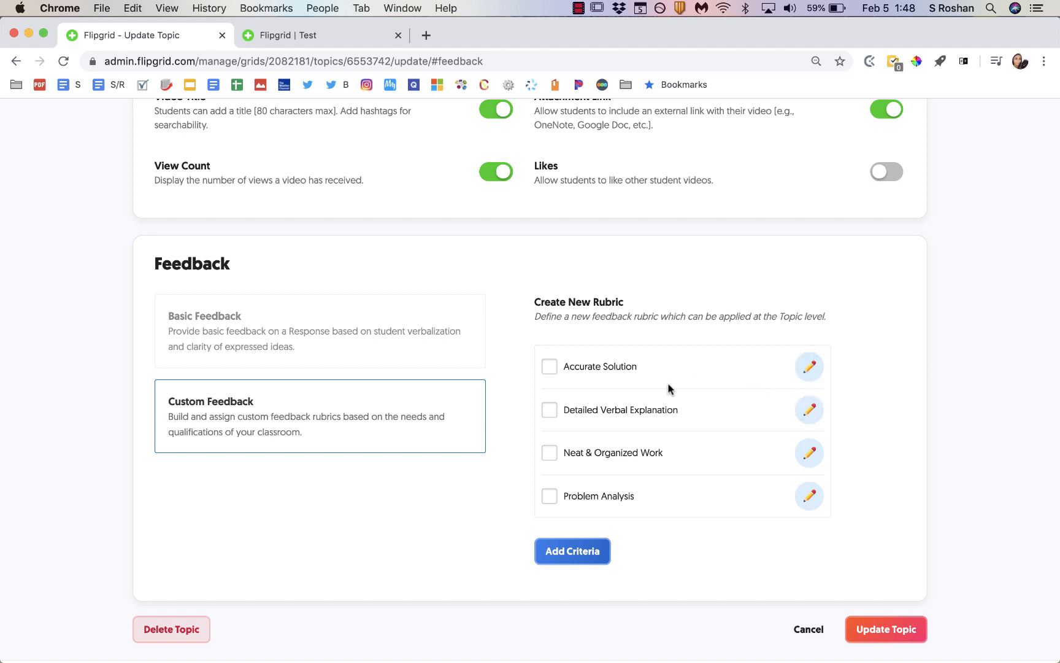
mouse_move(809, 374)
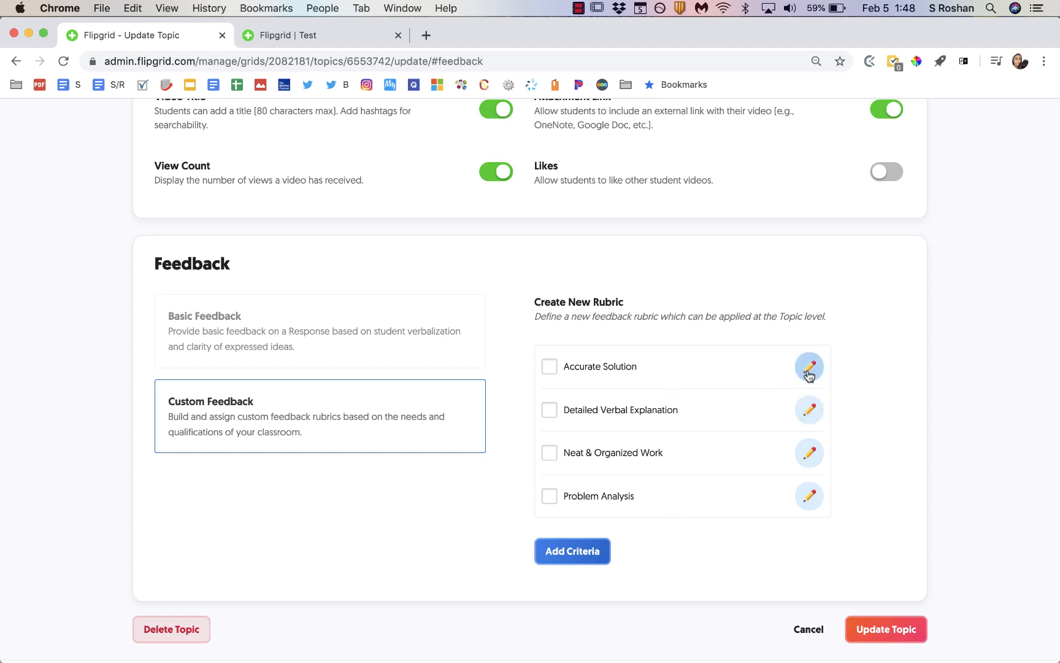
click(808, 375)
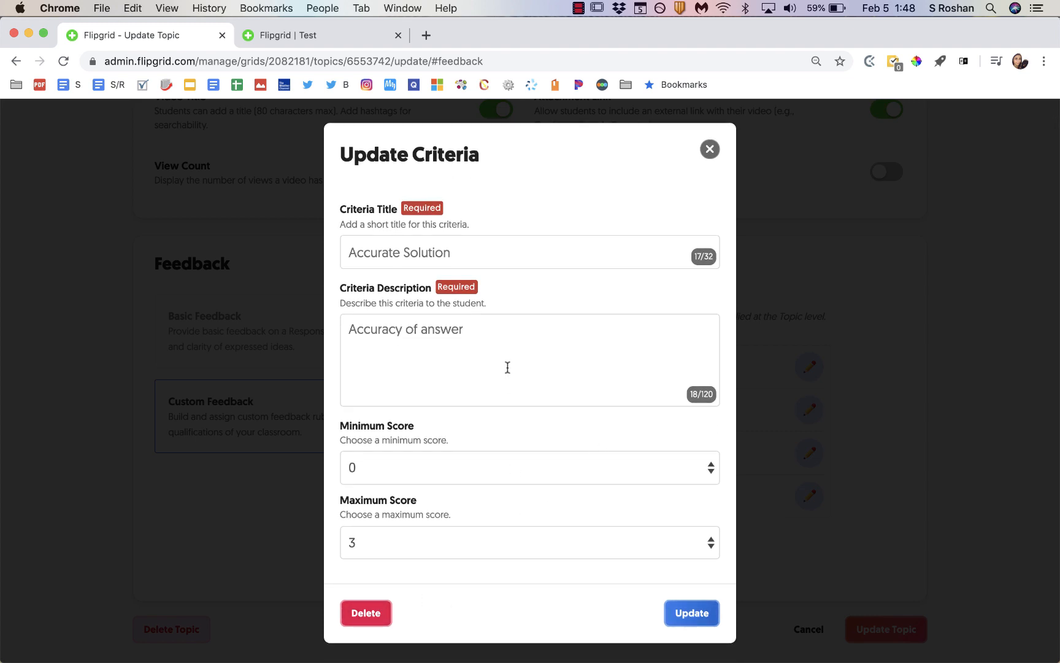
mouse_move(465, 561)
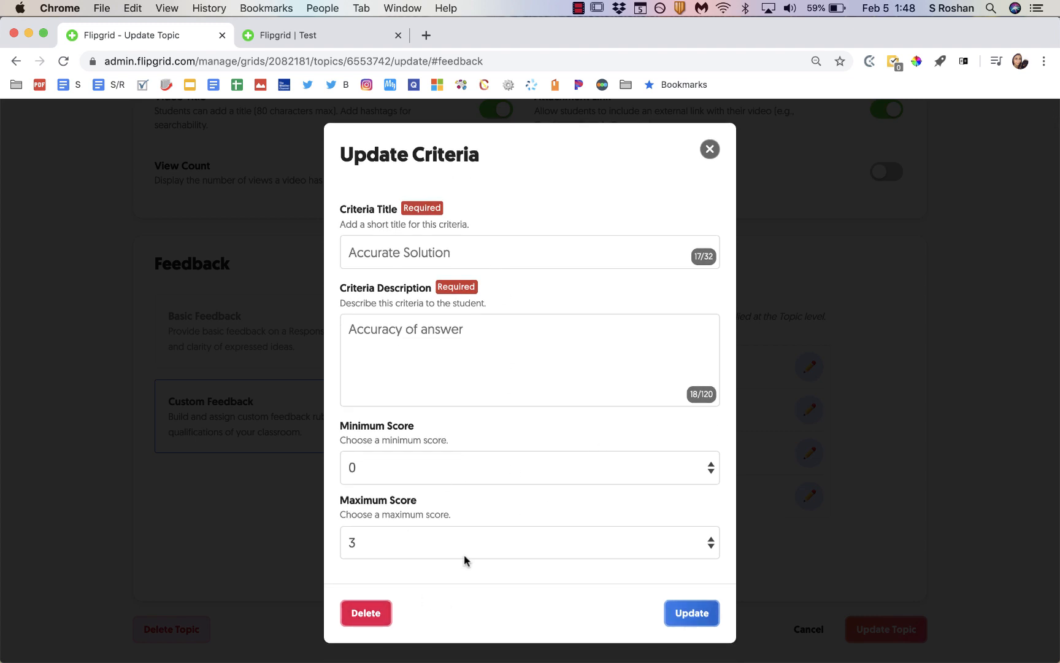
mouse_move(471, 547)
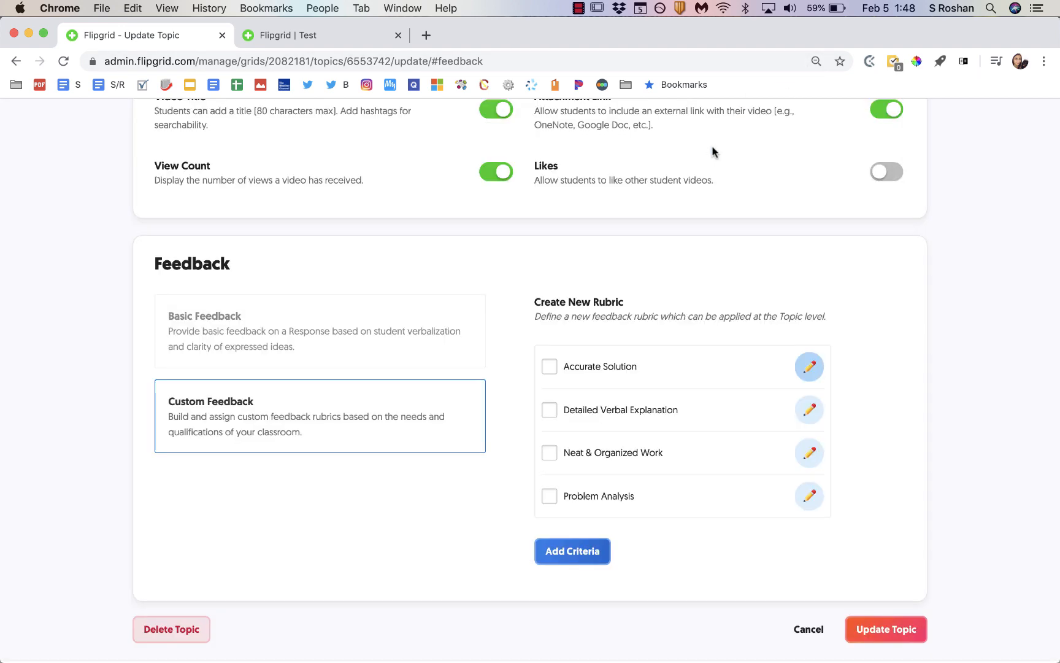
click(571, 550)
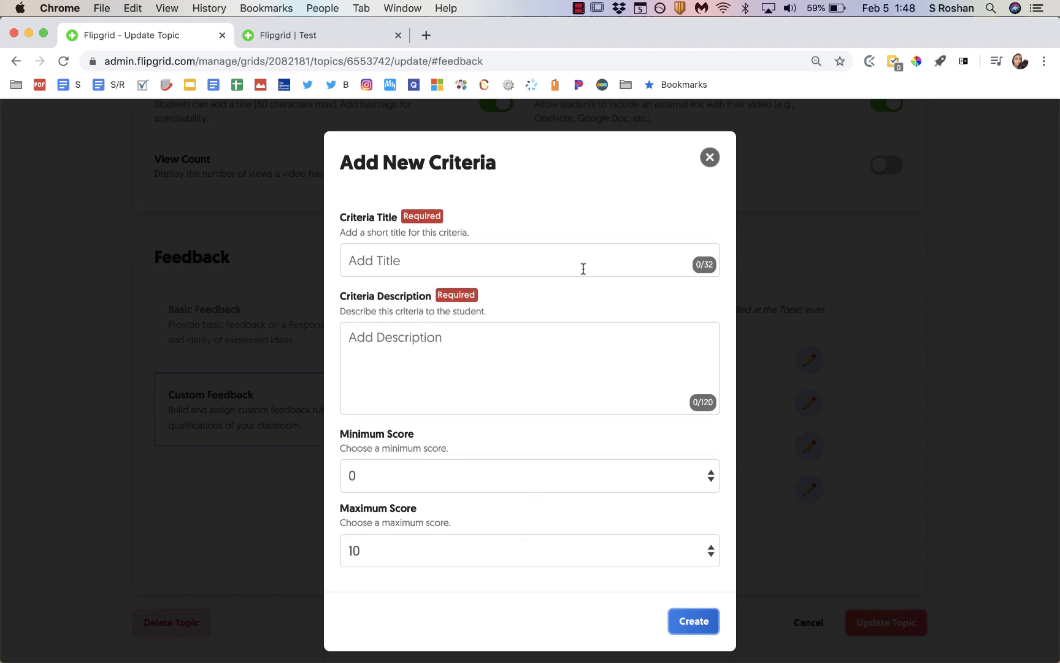
Step: Apply Accurate Solution and Detailed Verbal Explanation criteria to the topic and save it
click(709, 158)
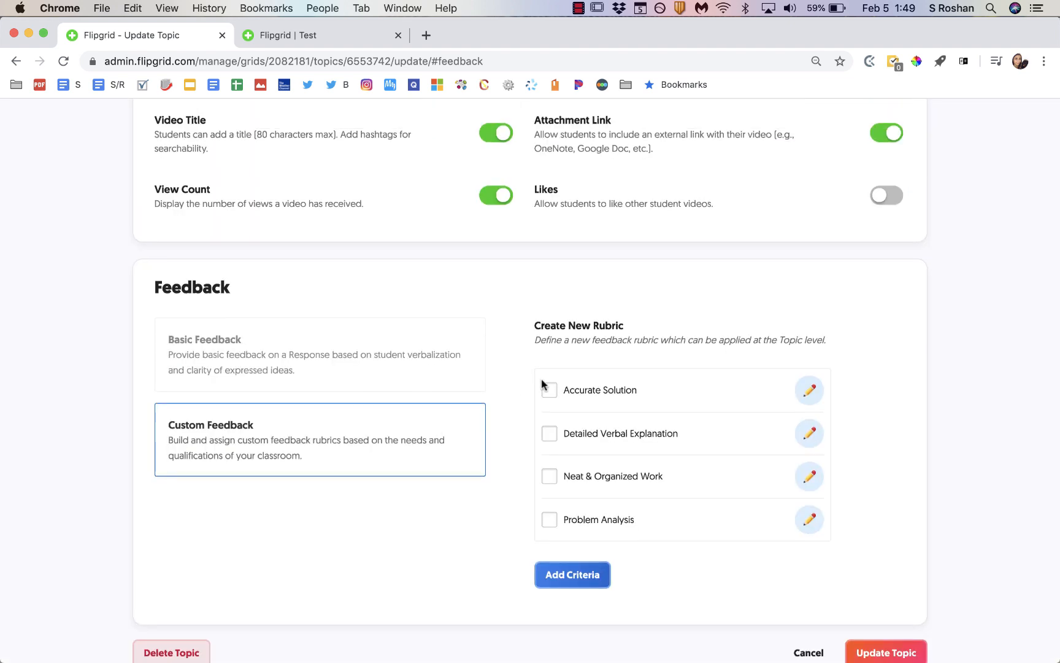
click(549, 389)
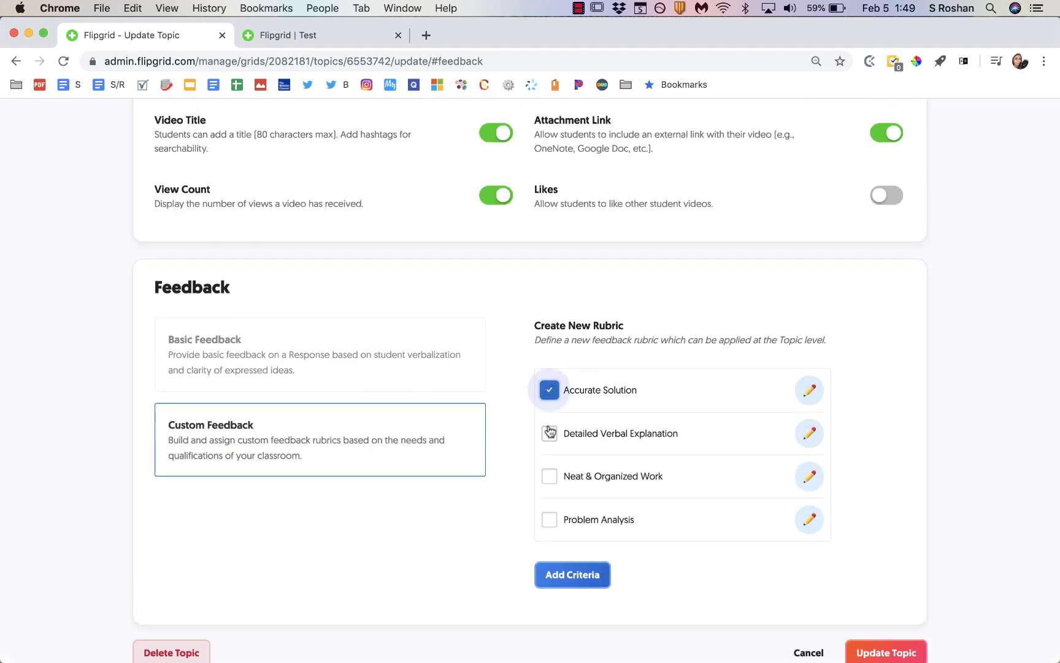
click(549, 476)
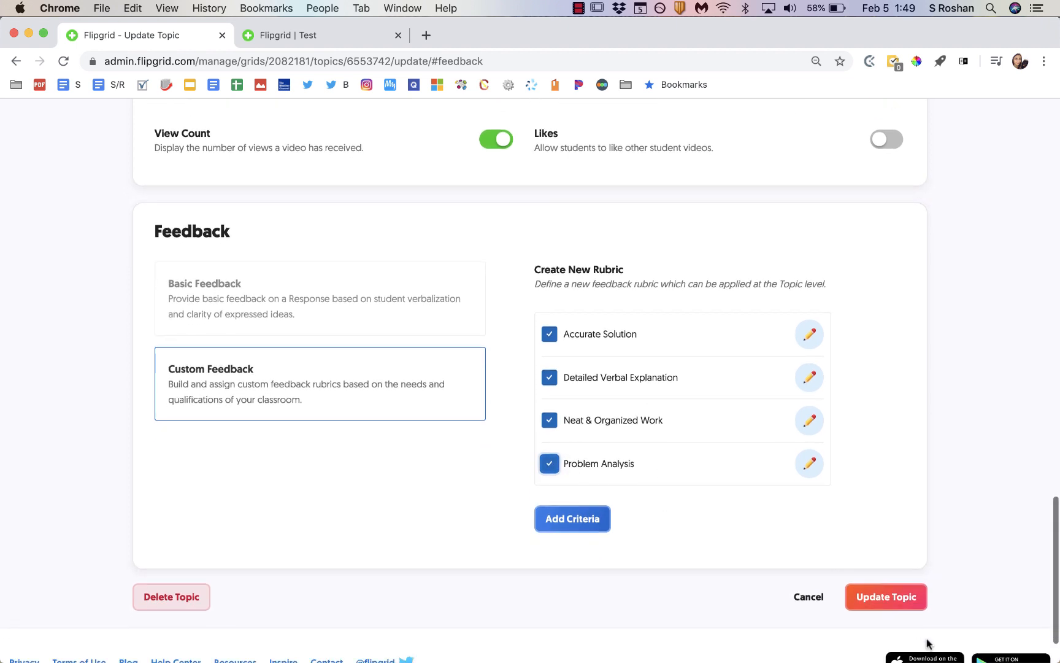
click(886, 597)
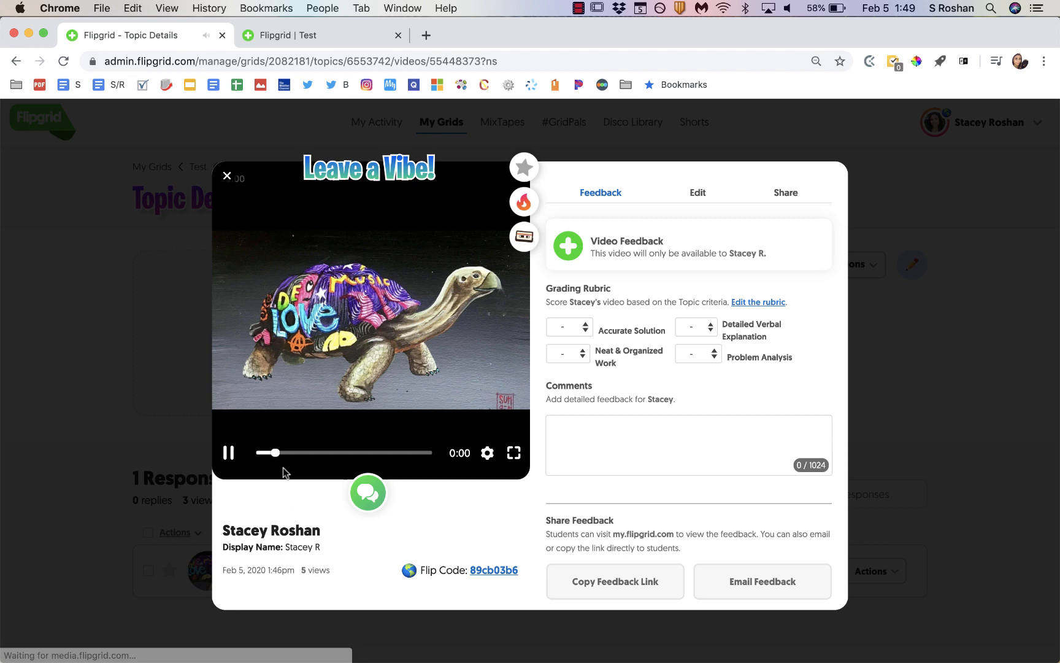
click(564, 327)
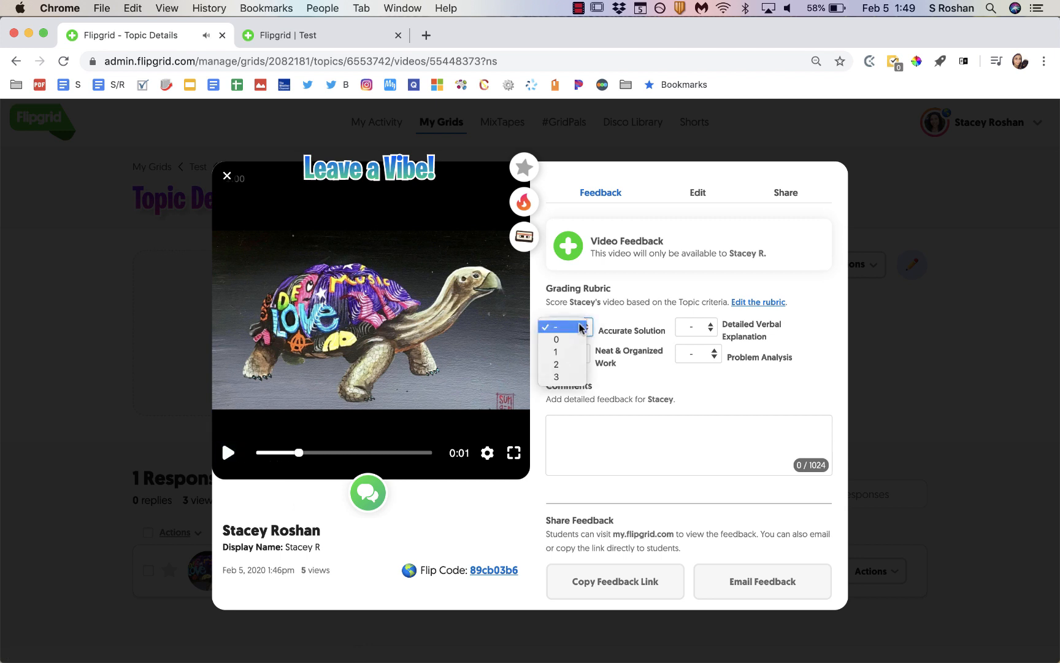
mouse_move(556, 376)
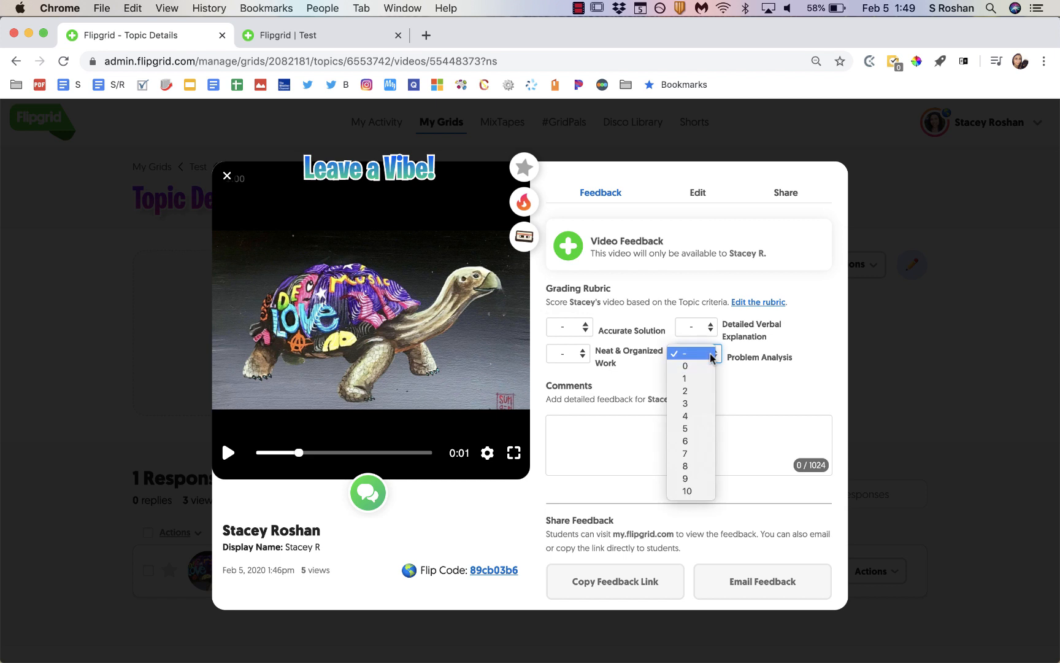
mouse_move(763, 405)
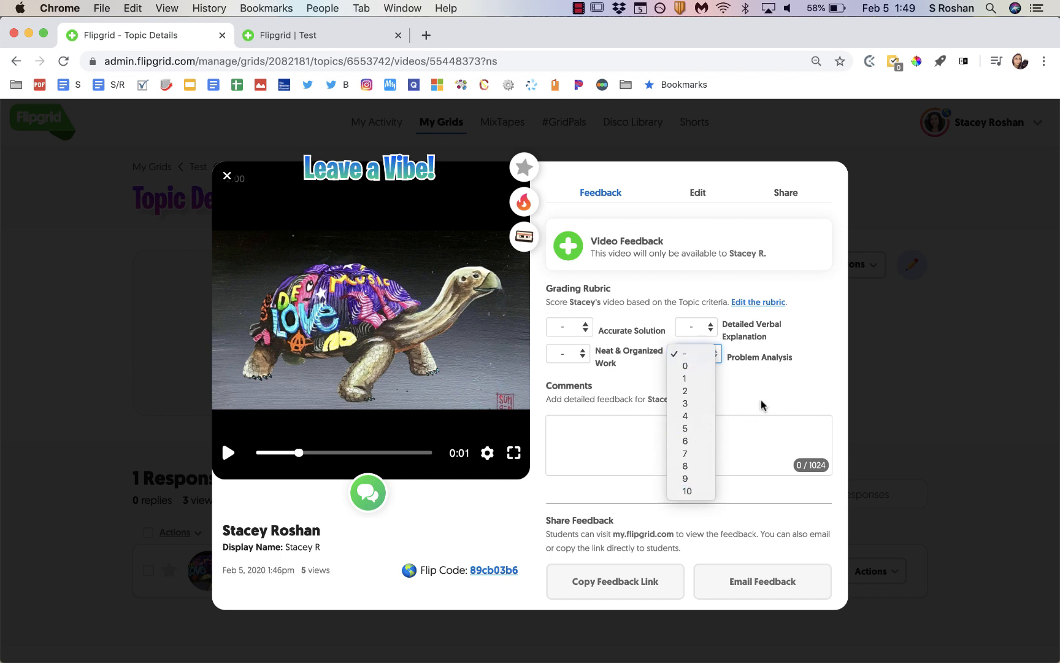
click(697, 353)
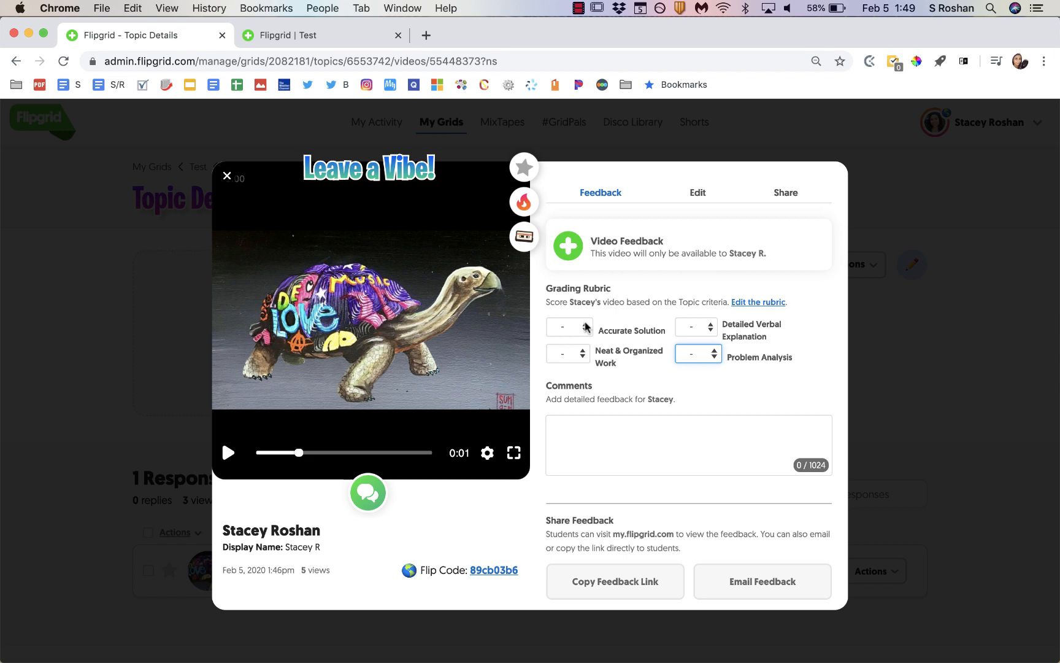
mouse_move(722, 349)
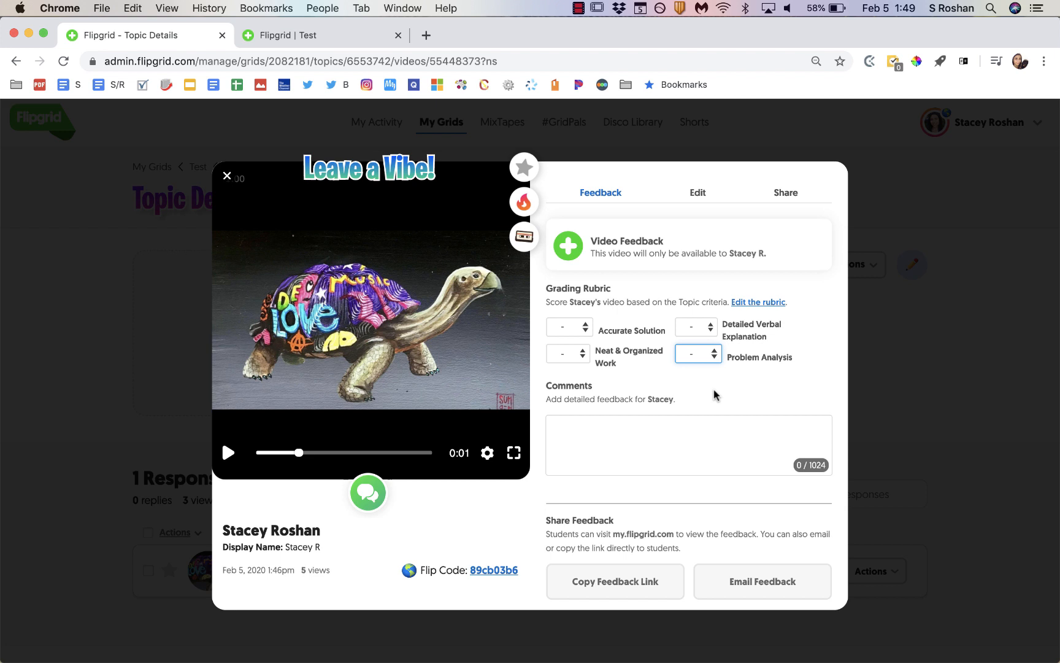
Step: Type a private comment for Stacey in the feedback Comments box
click(688, 444)
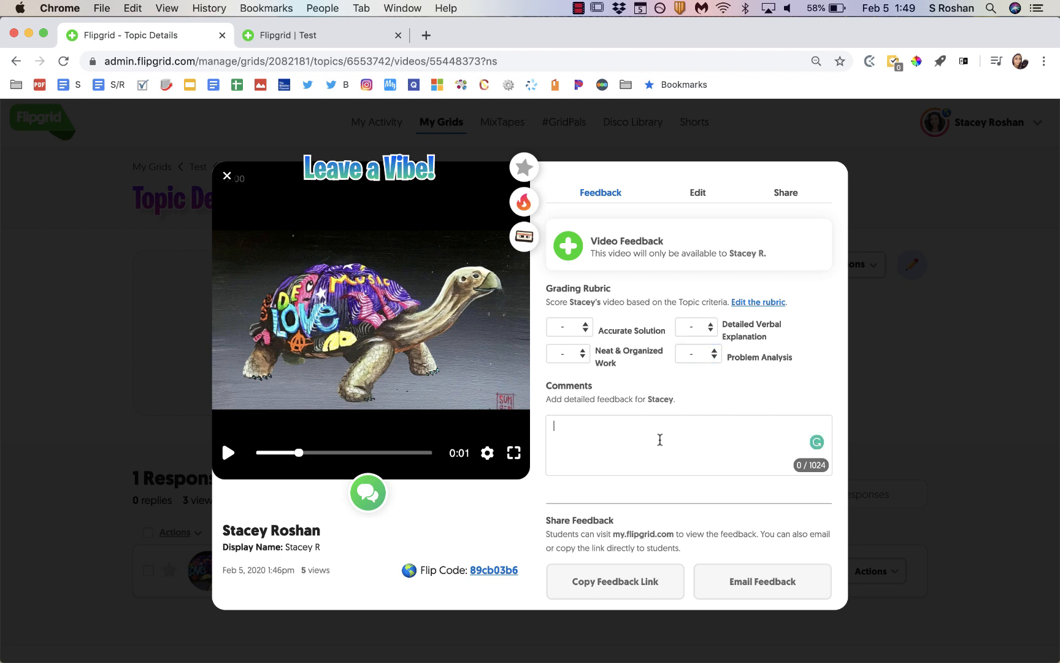
text(Type comments back to students; this will be private just to them.)
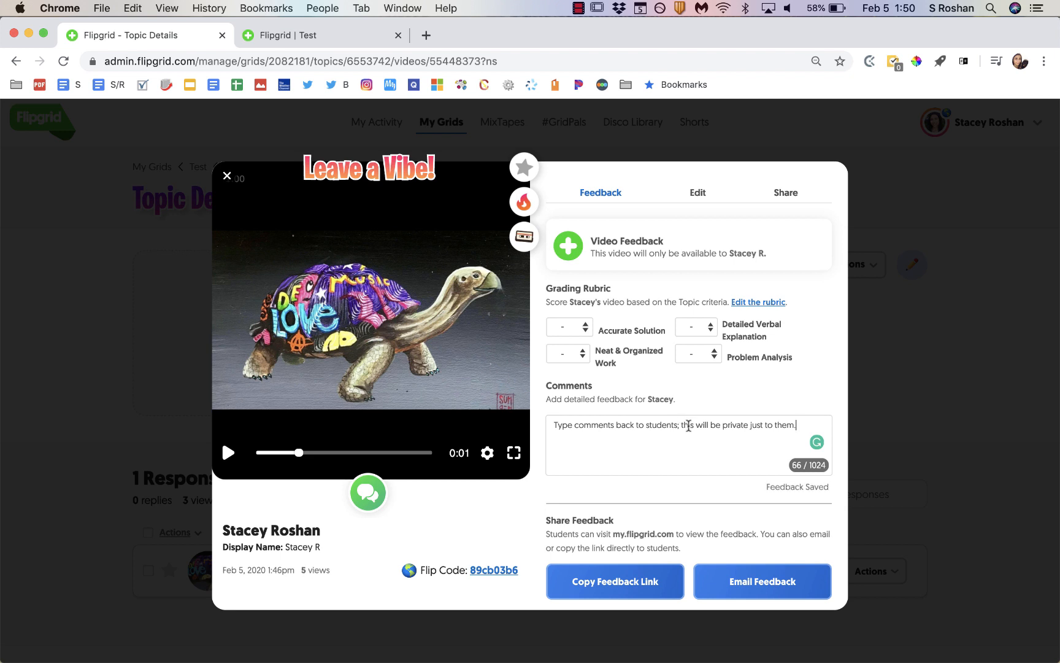
mouse_move(762, 581)
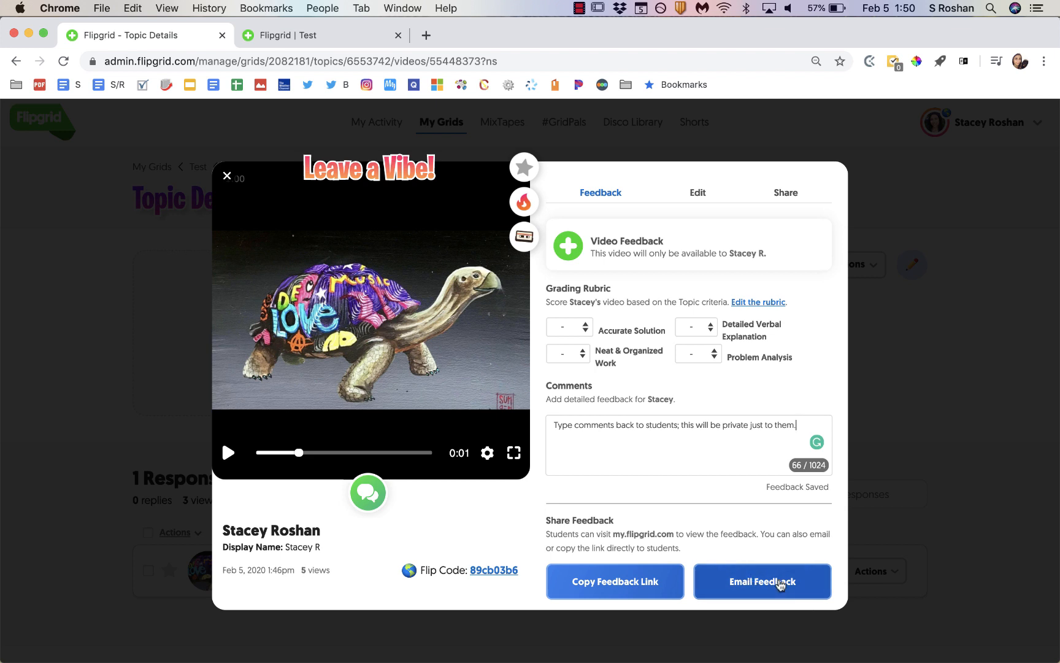
mouse_move(661, 240)
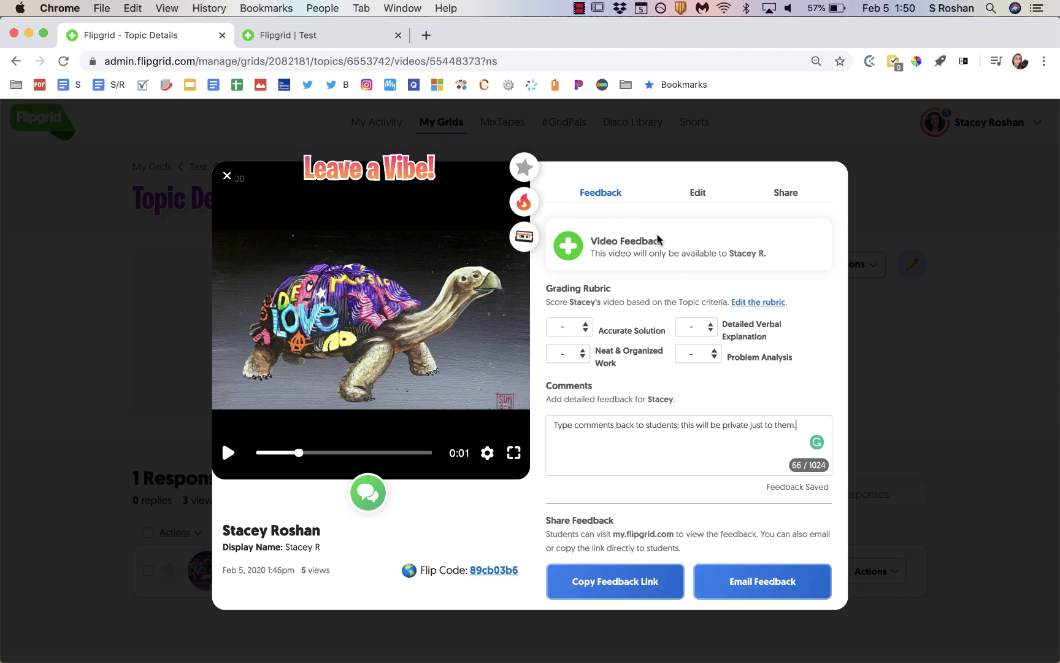
mouse_move(603, 371)
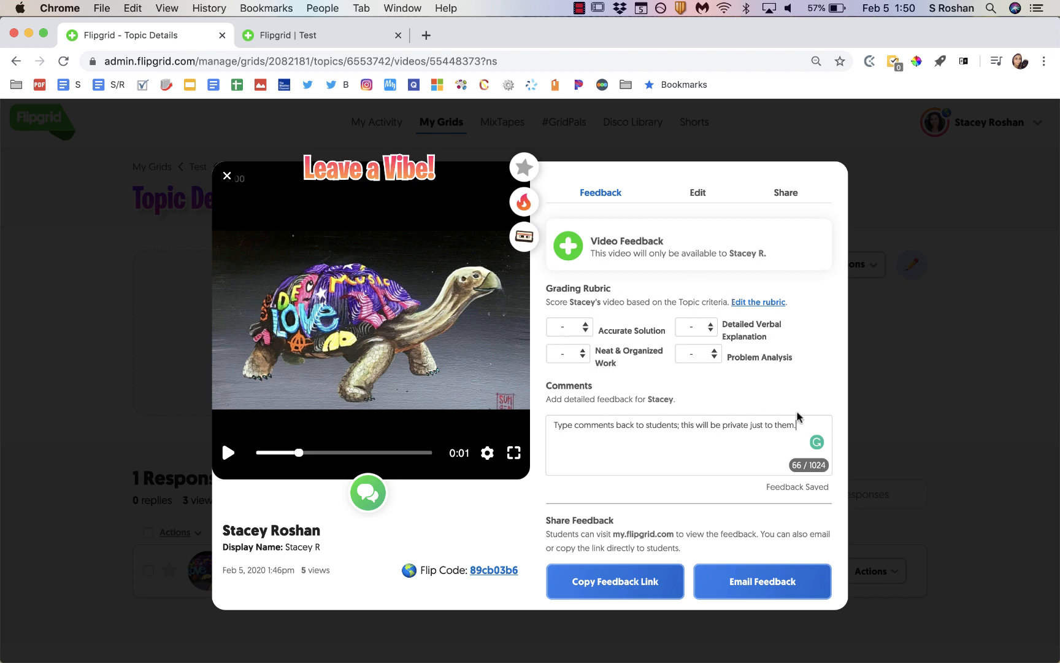
mouse_move(762, 581)
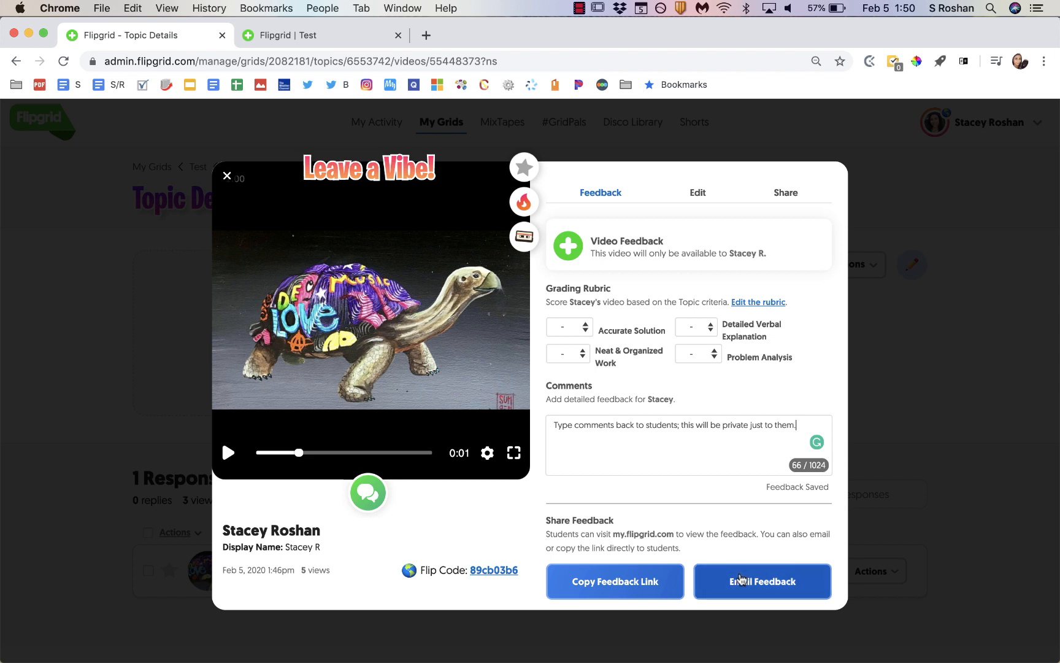